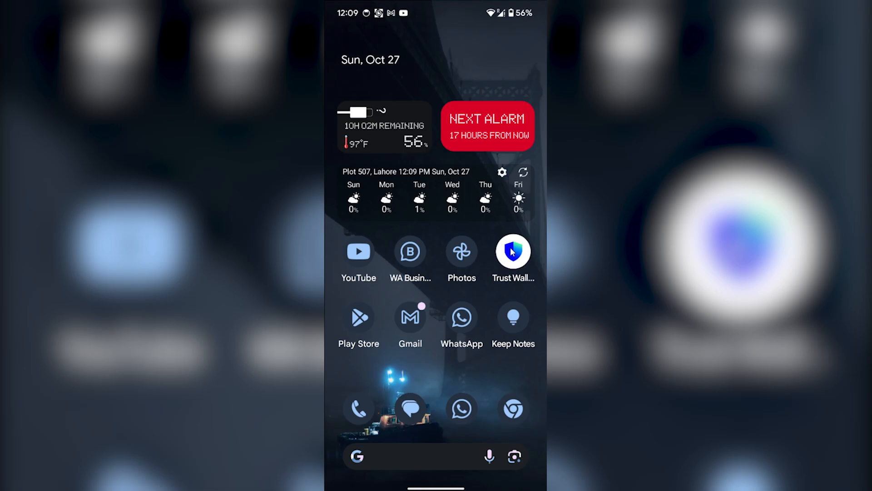
Launch Trust Wallet from the home screen to reach the BTC coin page.
click(512, 252)
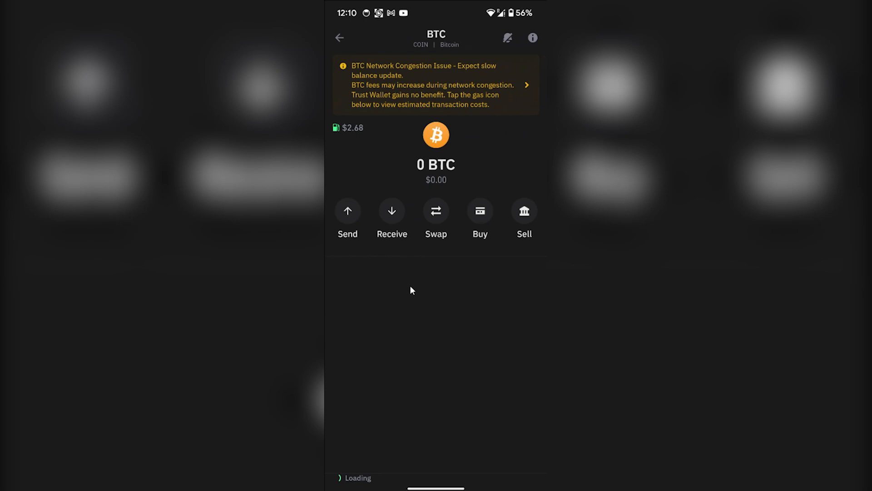
click(347, 212)
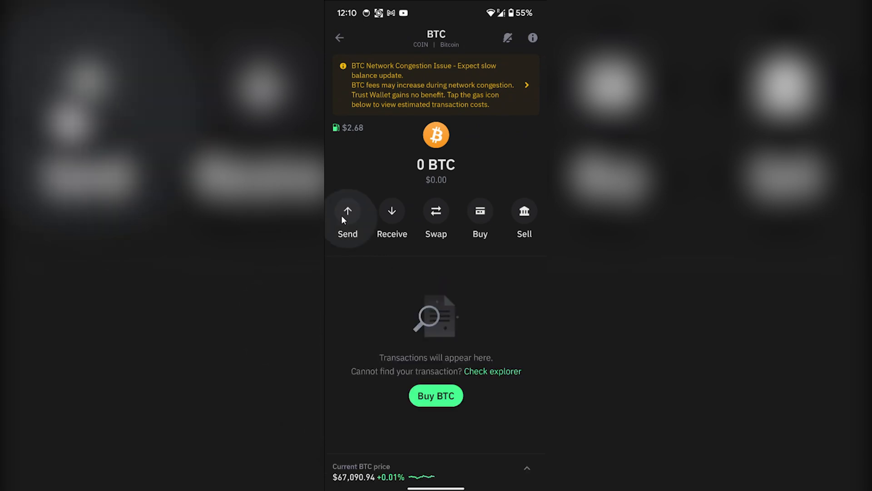
mouse_move(366, 218)
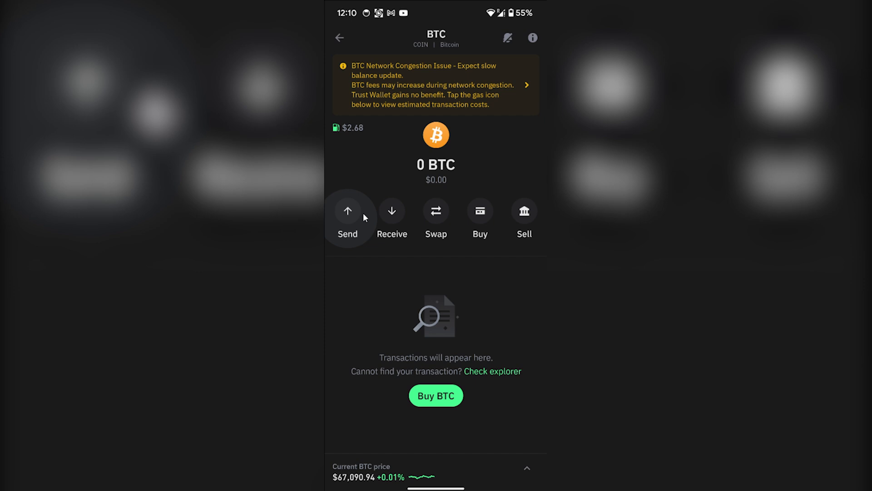
mouse_move(449, 170)
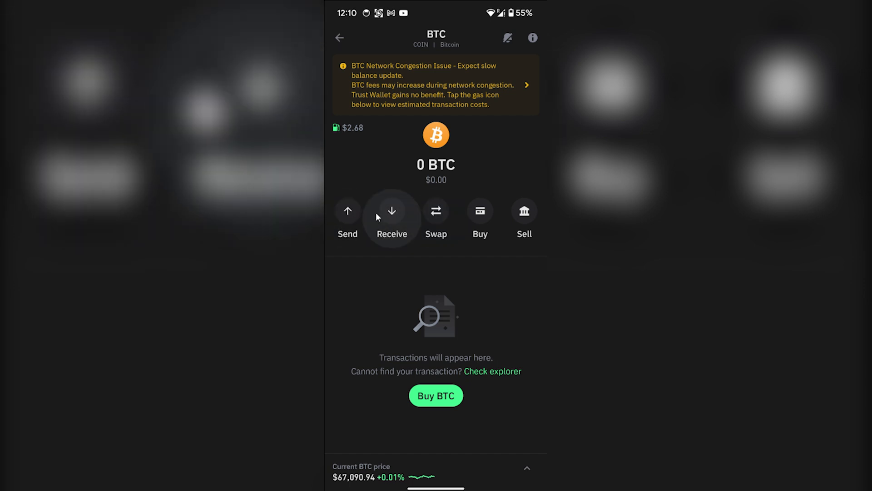
Start a BTC send from the coin page, reaching the empty address and amount form.
click(347, 211)
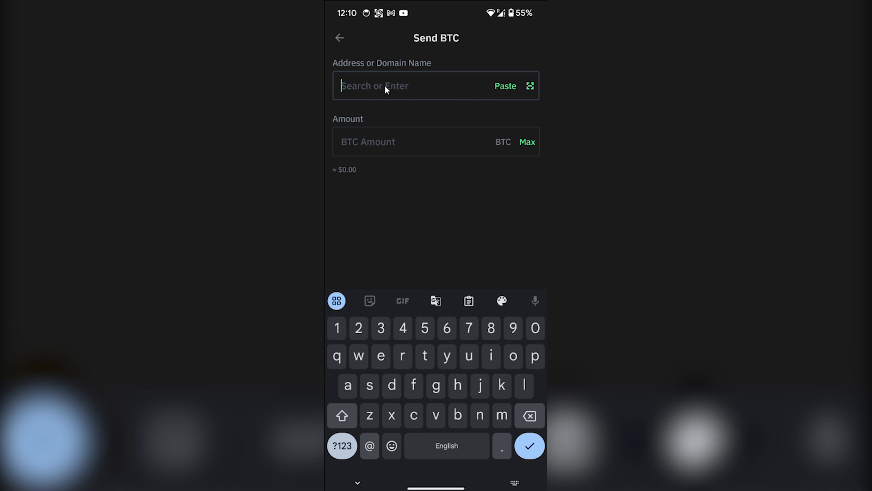
mouse_move(449, 91)
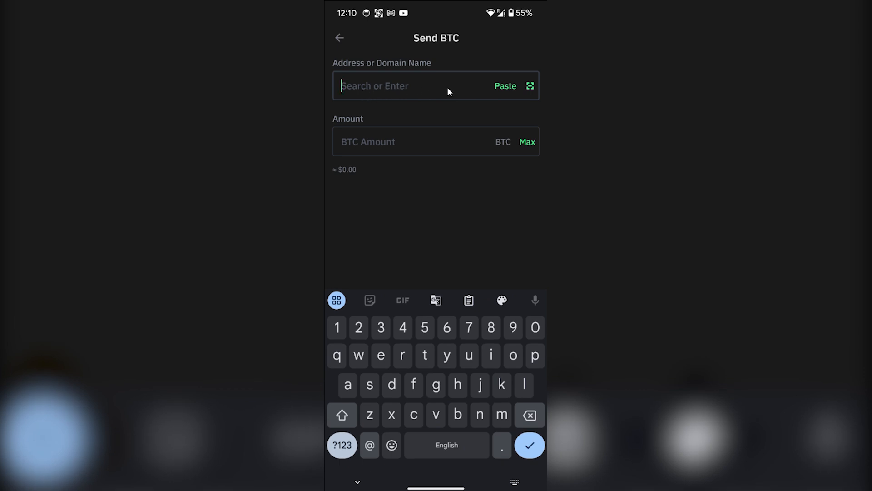
mouse_move(425, 91)
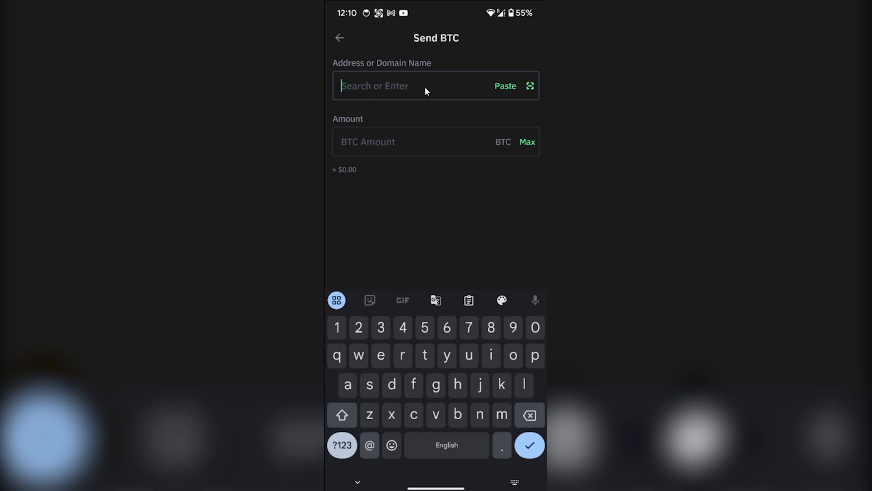
mouse_move(417, 93)
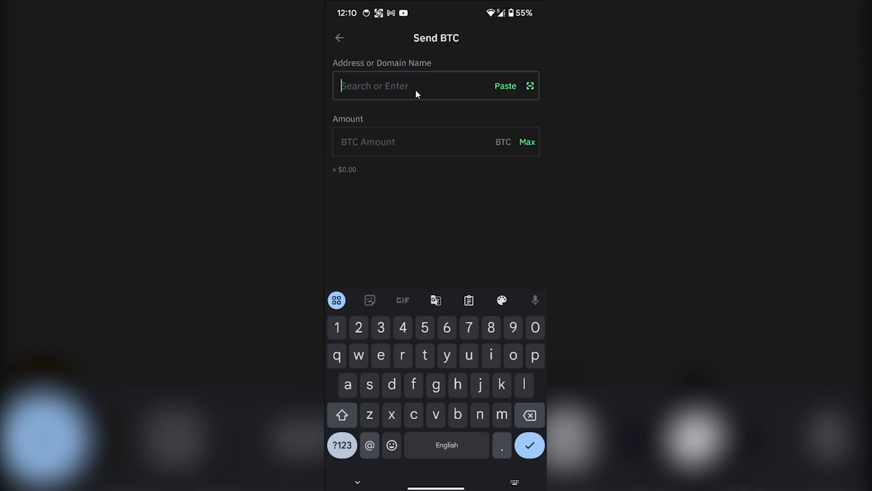
mouse_move(421, 87)
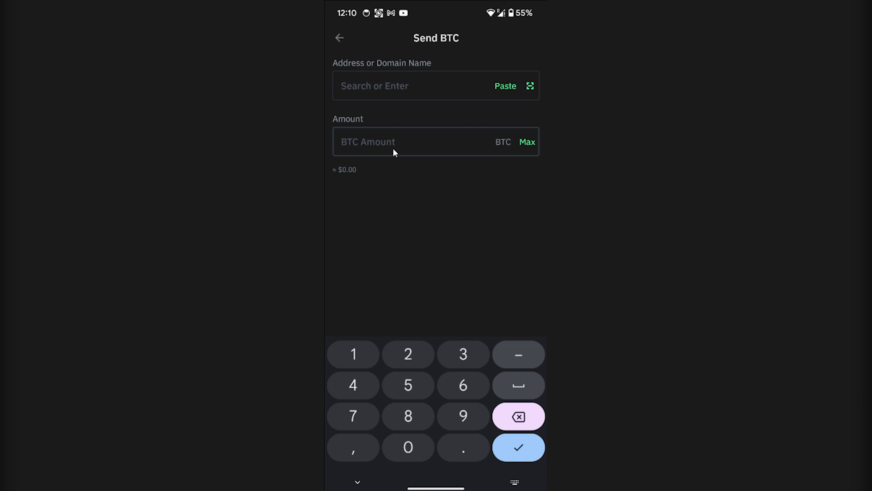
mouse_move(405, 141)
text(0.0000253)
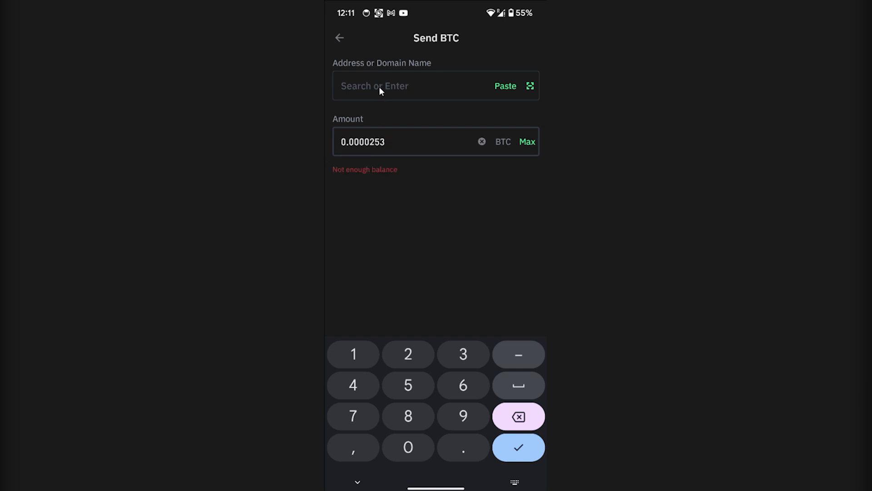
mouse_move(398, 86)
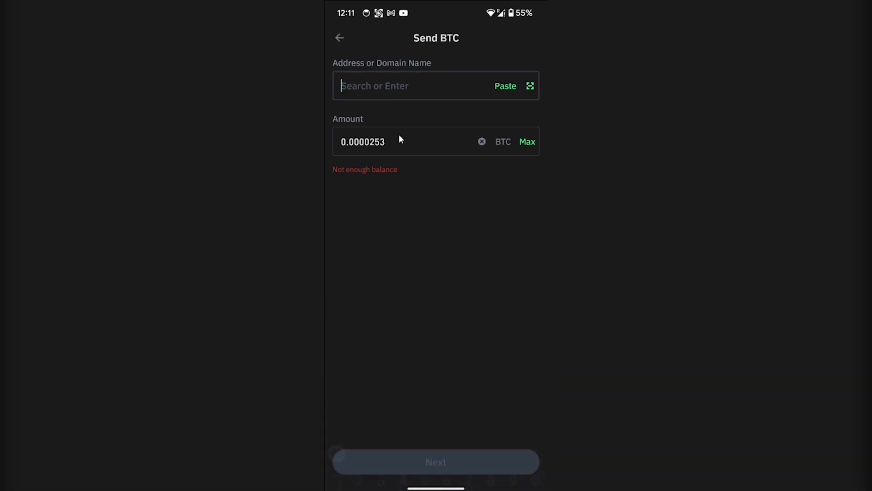
mouse_move(443, 454)
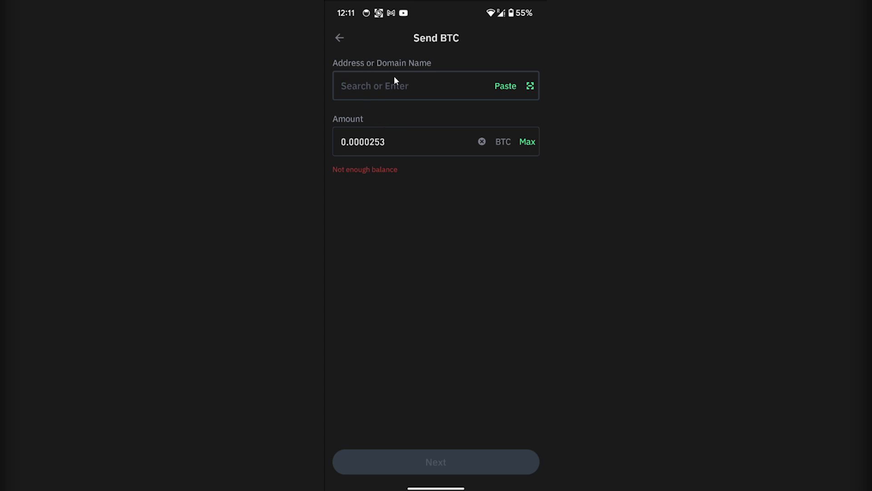
mouse_move(405, 93)
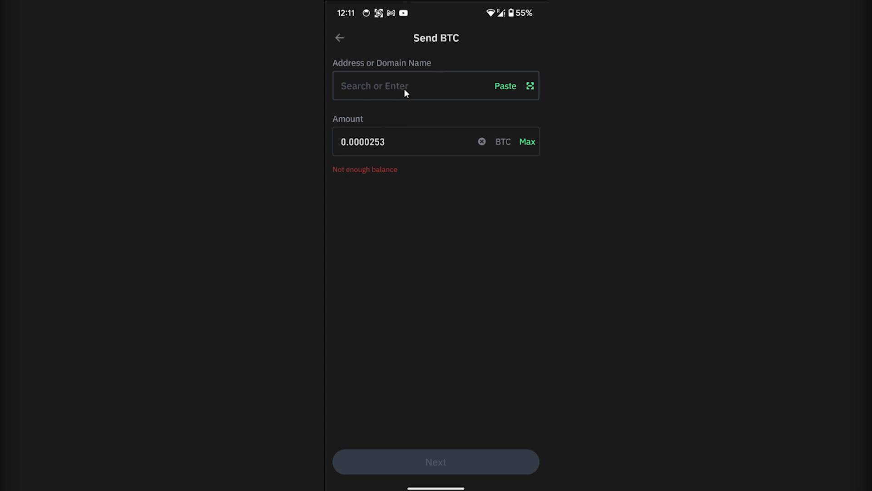
Focus the Address or Domain Name field, keeping the 0.0000253 BTC amount.
click(382, 85)
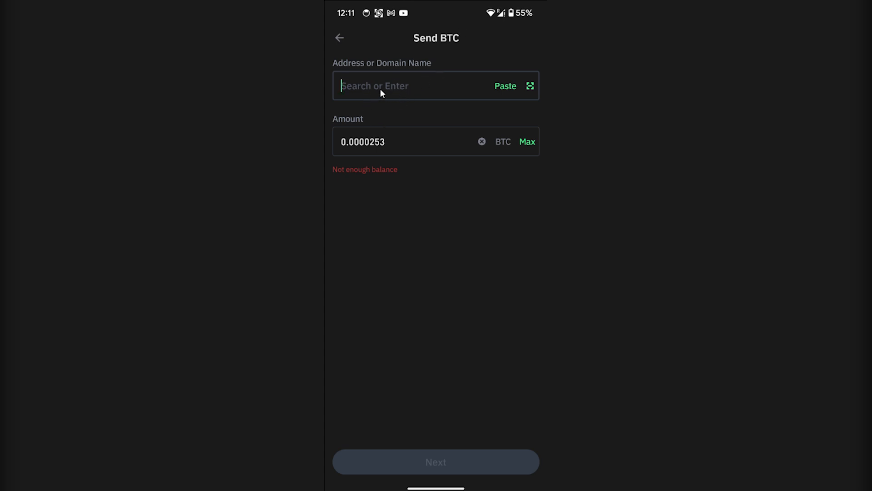
mouse_move(387, 88)
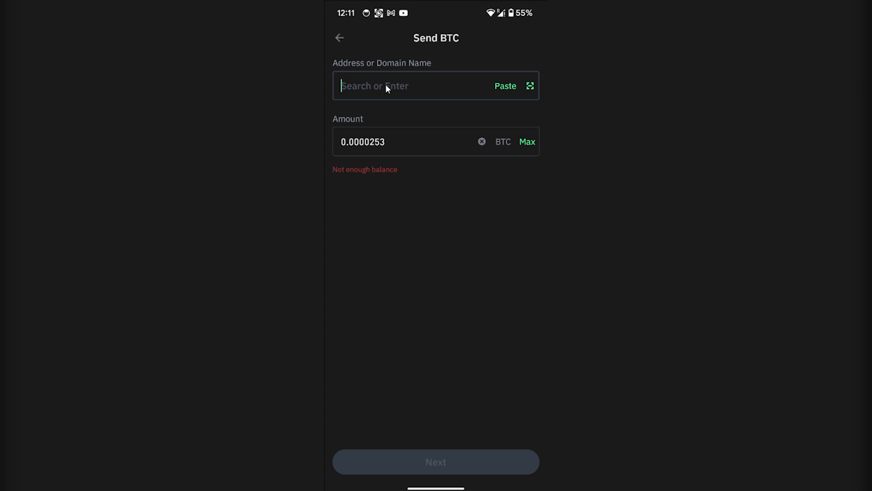